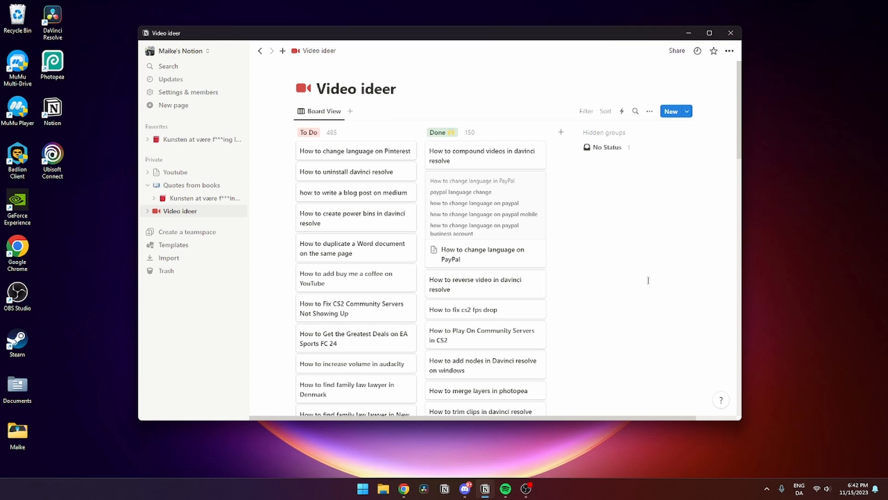
pyautogui.moveTo(226, 141)
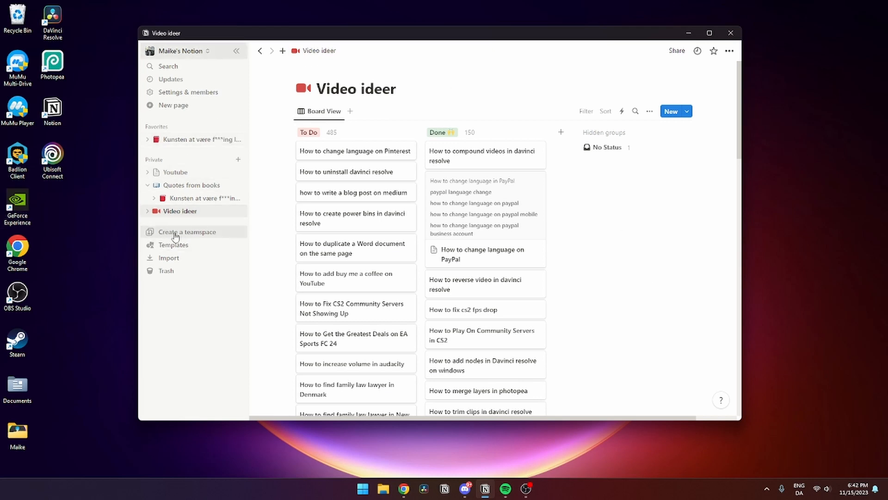
pyautogui.moveTo(435, 291)
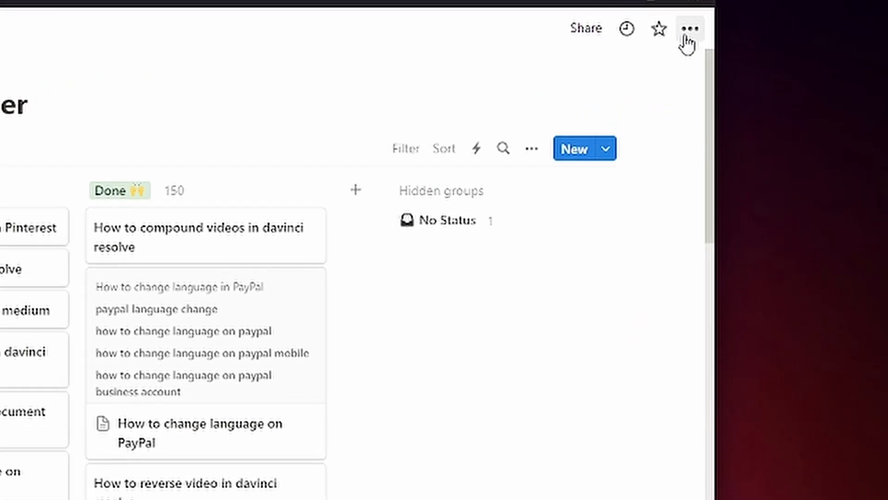
pyautogui.moveTo(690, 29)
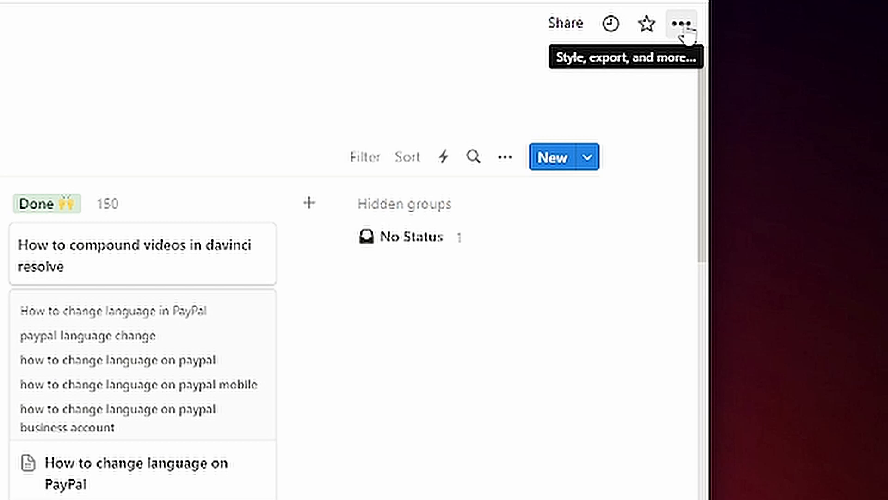
# Choose Export from the Video ideer page's ••• options menu
pyautogui.click(682, 24)
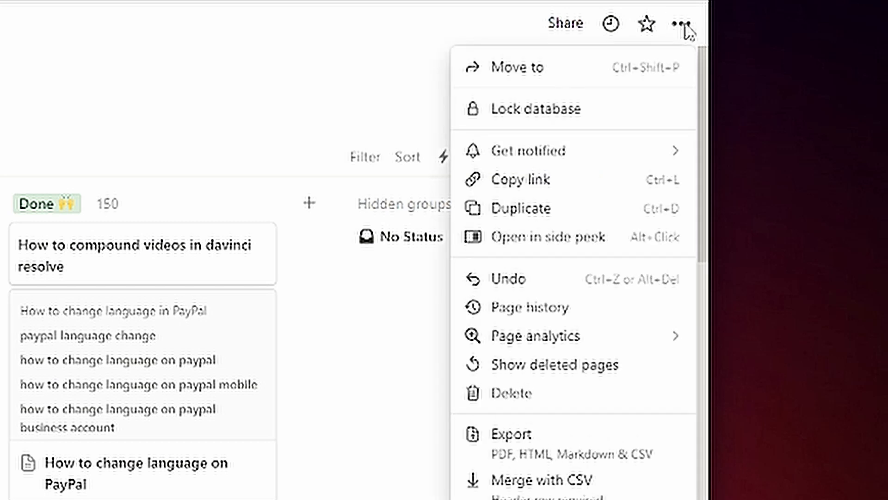
pyautogui.moveTo(512, 442)
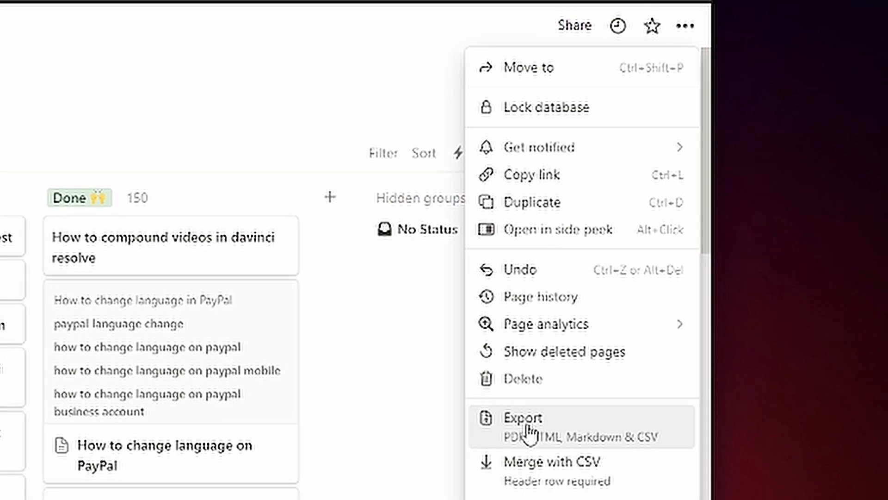
pyautogui.click(524, 418)
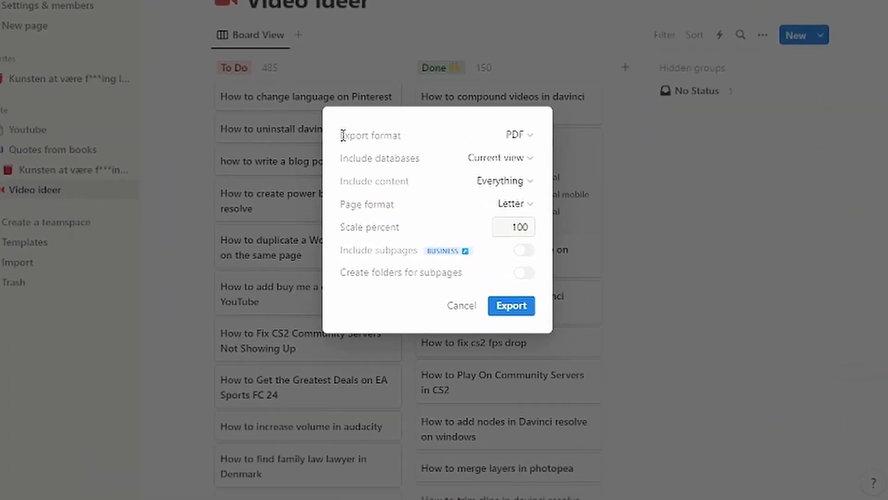
# Keep PDF as export format and include databases as Default View
pyautogui.click(516, 135)
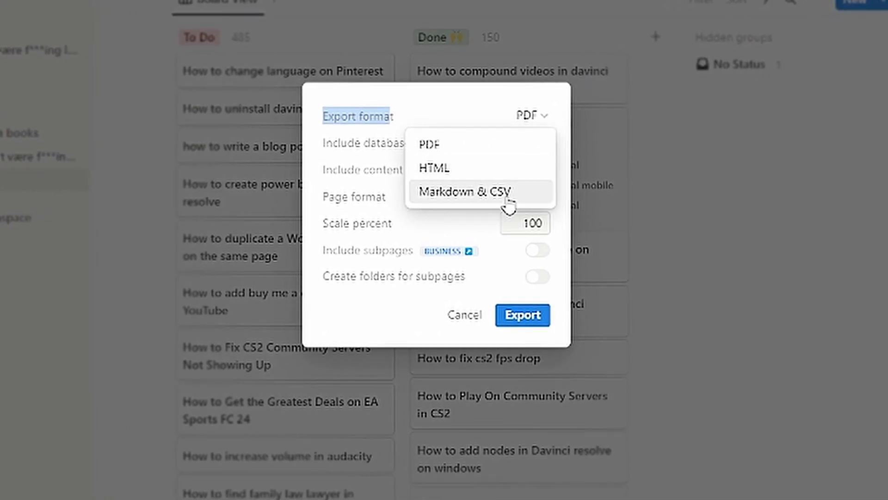
pyautogui.moveTo(430, 144)
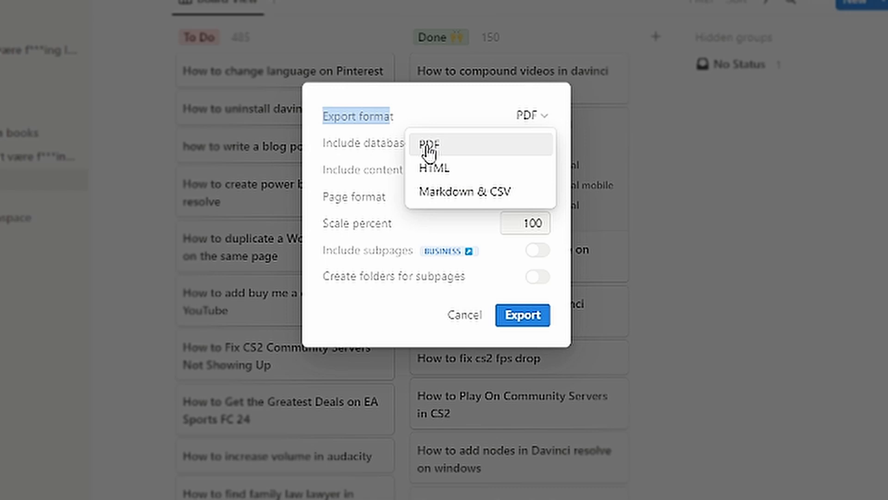
pyautogui.click(429, 144)
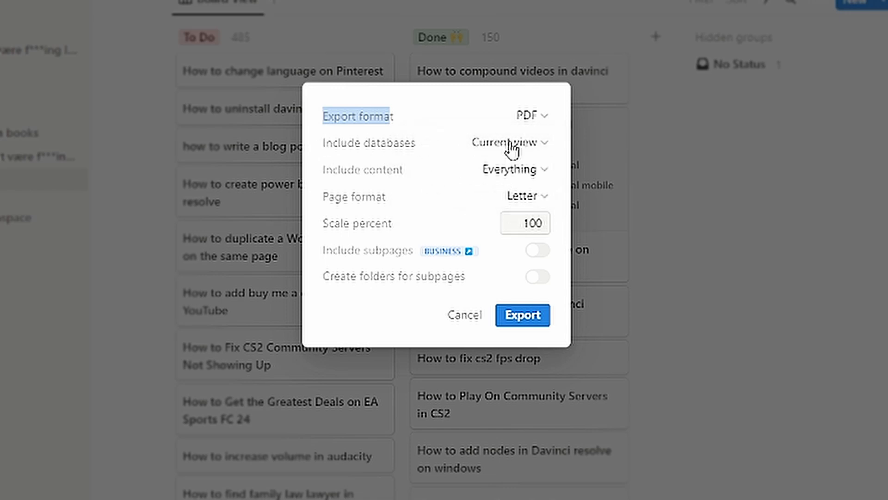
pyautogui.click(507, 143)
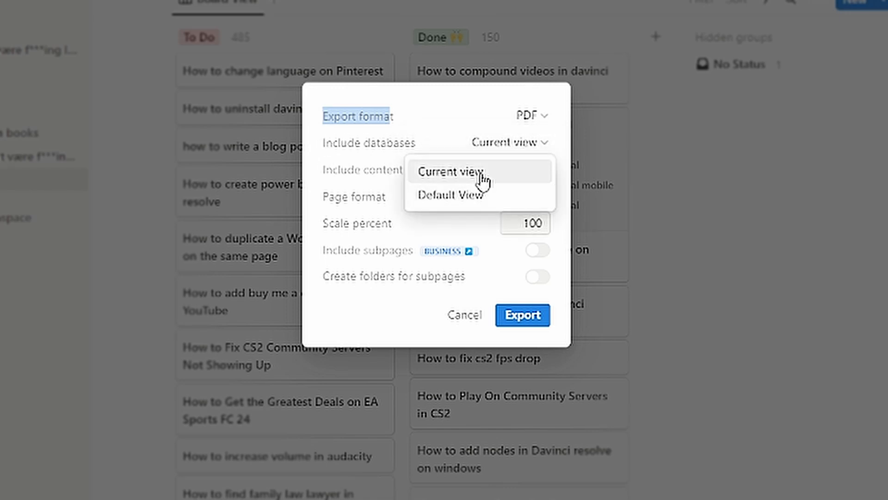
pyautogui.click(449, 195)
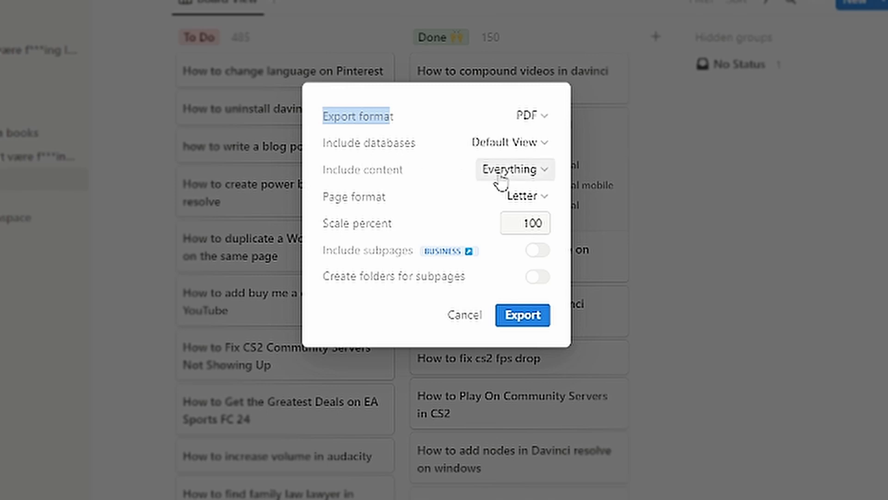
pyautogui.moveTo(513, 196)
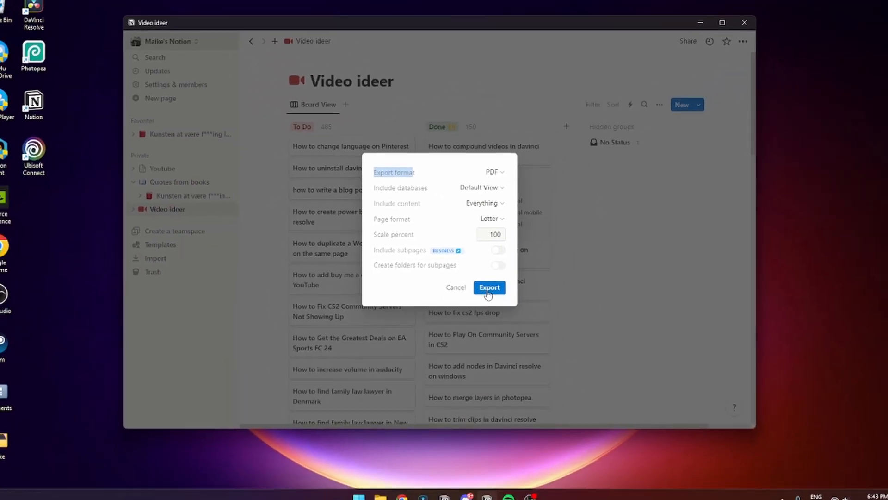
# Start the export so the Save As window appears for the ZIP in Downloads
pyautogui.click(488, 287)
pyautogui.write('dhspdeifhs')
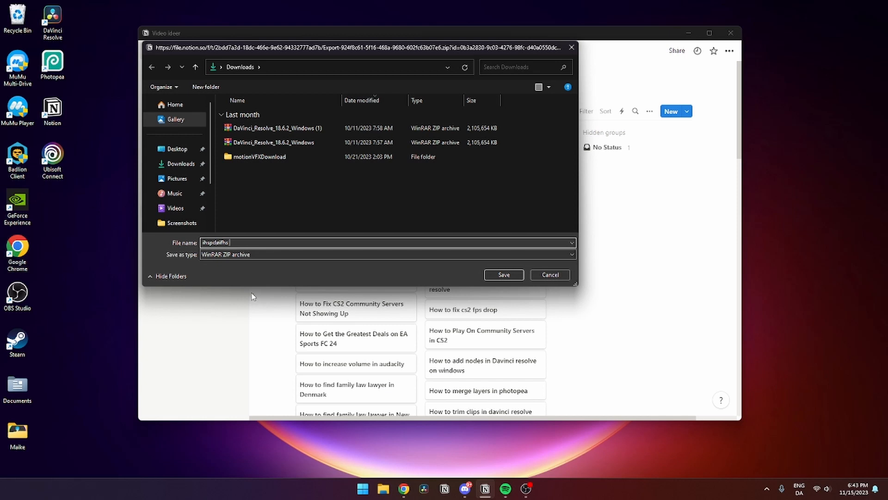
pyautogui.moveTo(516, 269)
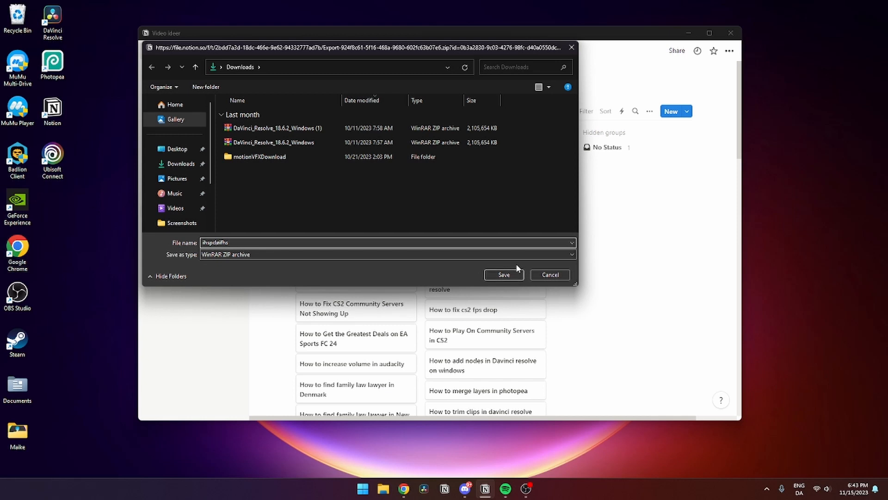